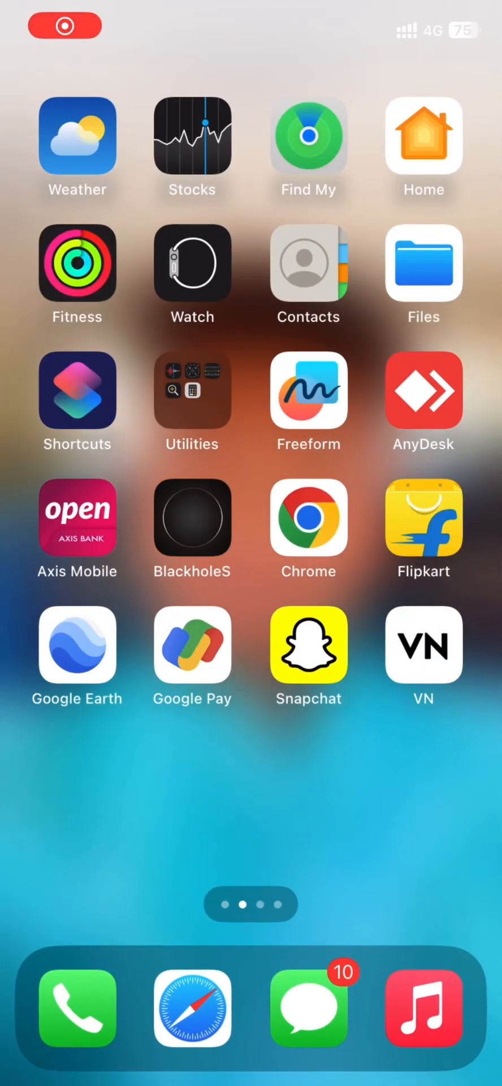
Launch VN Video Editor from the home screen
scroll("left", 3)
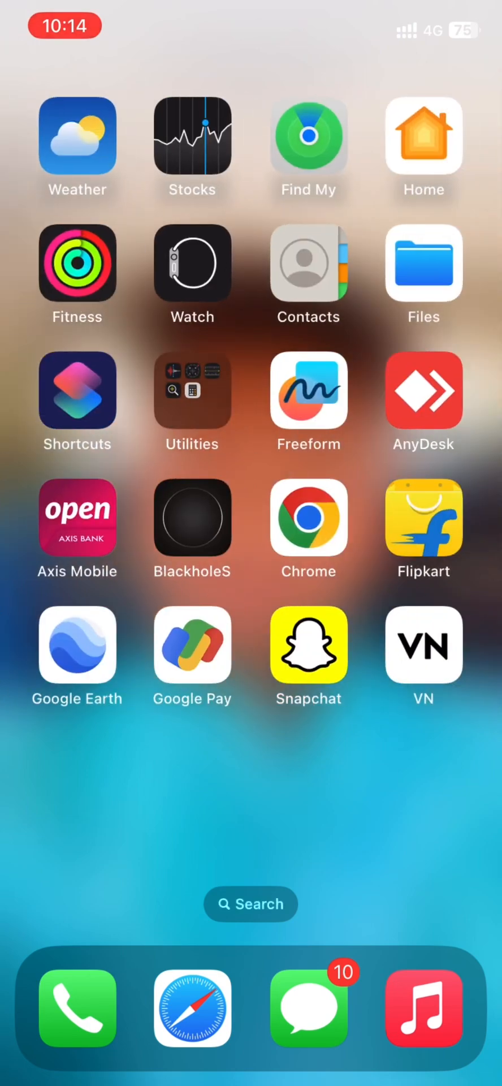
left_click(424, 644)
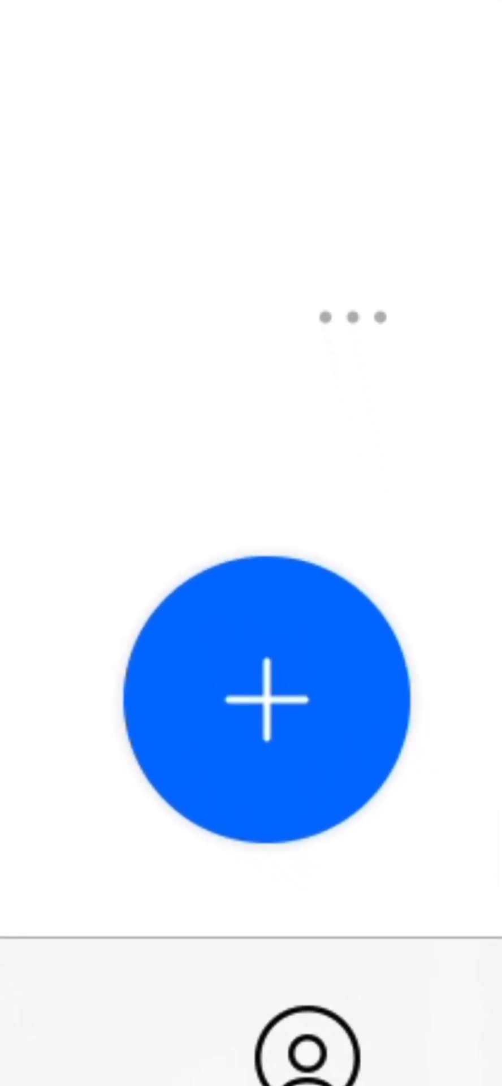
Create a new project with the rainy street clip and remove its black outro, leaving 11.06 s
left_click(264, 699)
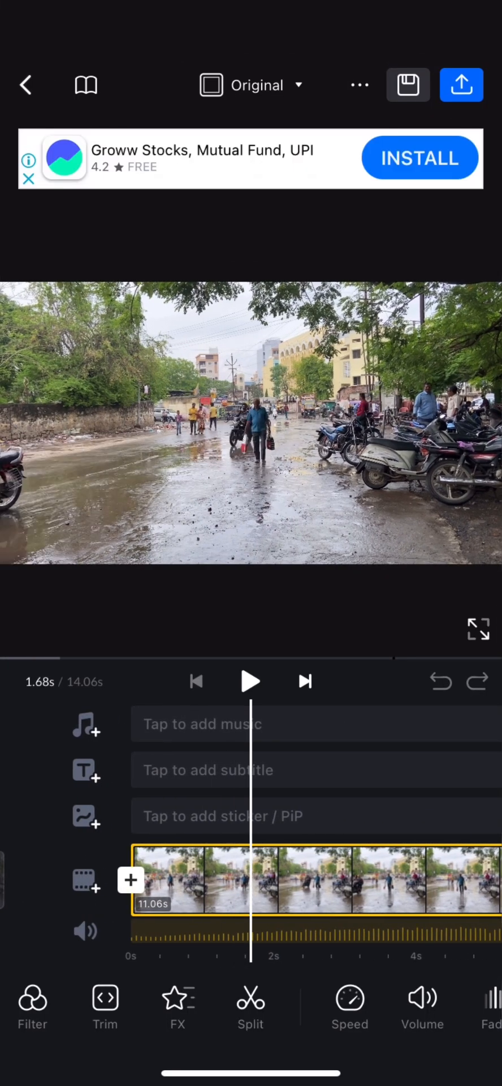
left_click(250, 681)
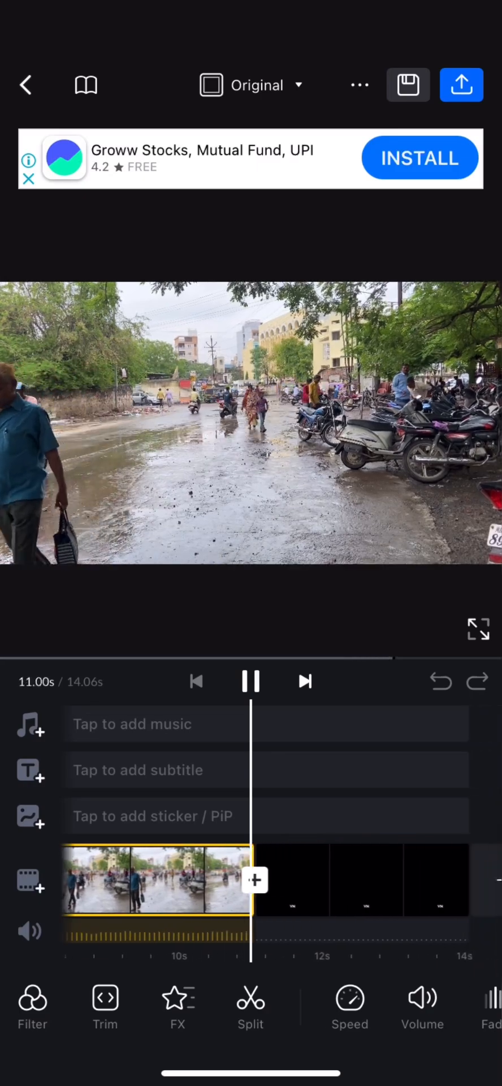
left_click(251, 681)
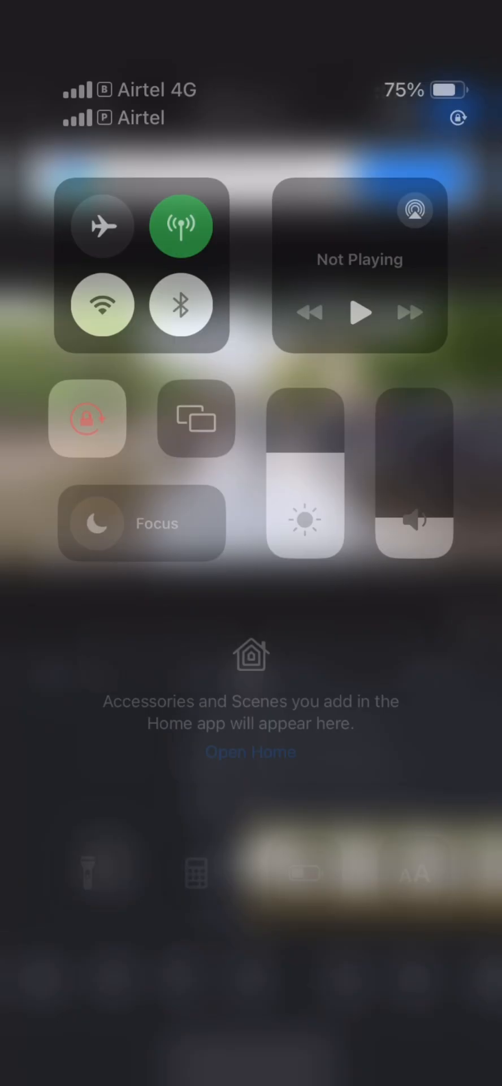
scroll("down", 3)
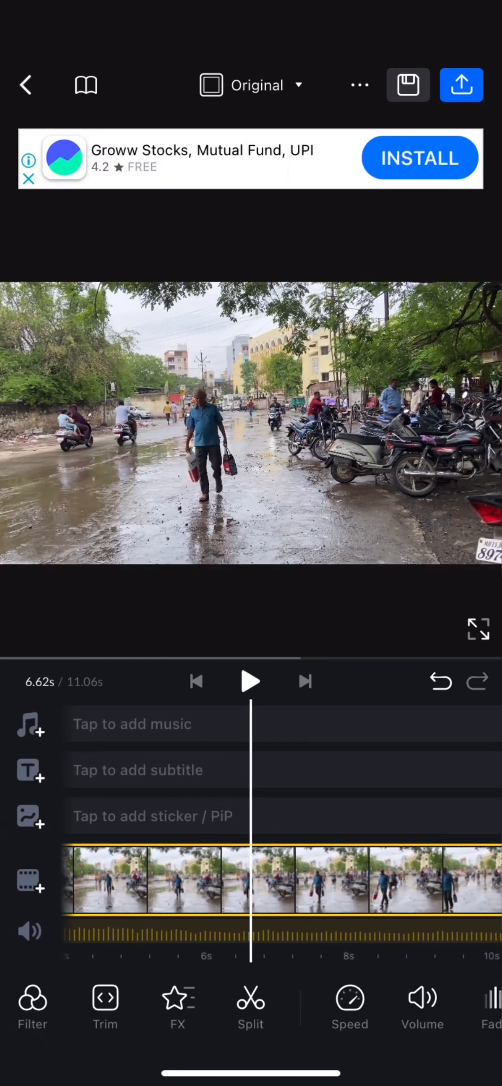
Trim the clip to 7.56 s and insert a 1.50 s section at 3.39 s, giving 9.06 s
left_click(250, 1005)
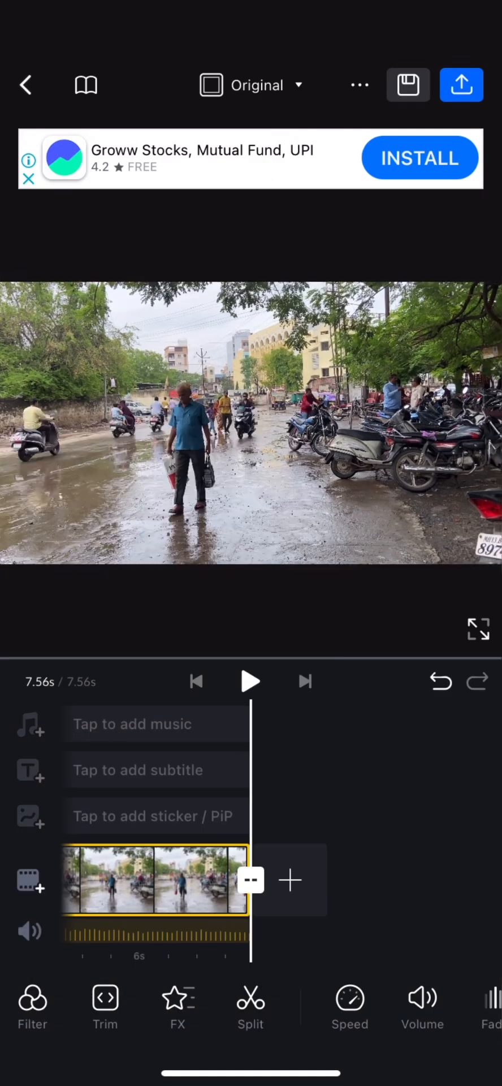
left_click(250, 681)
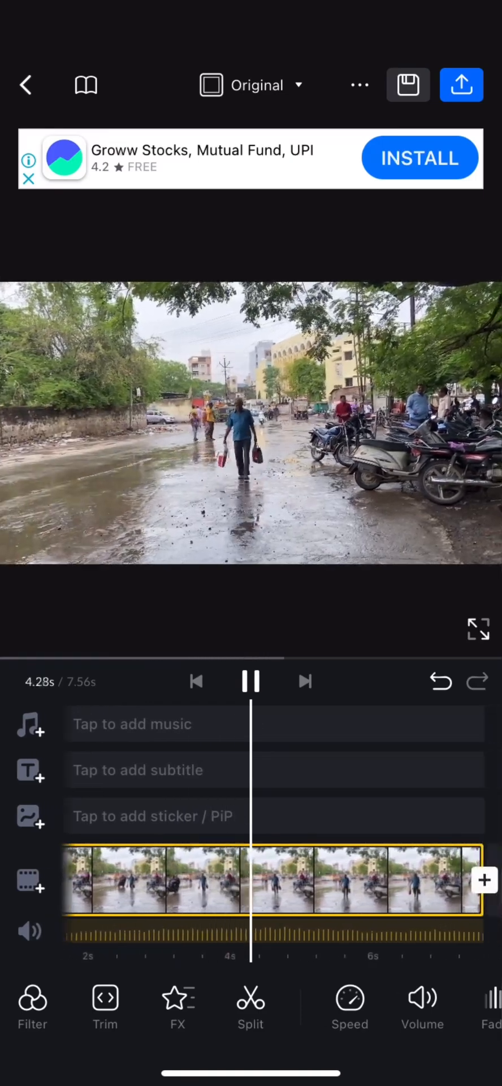
left_click(250, 681)
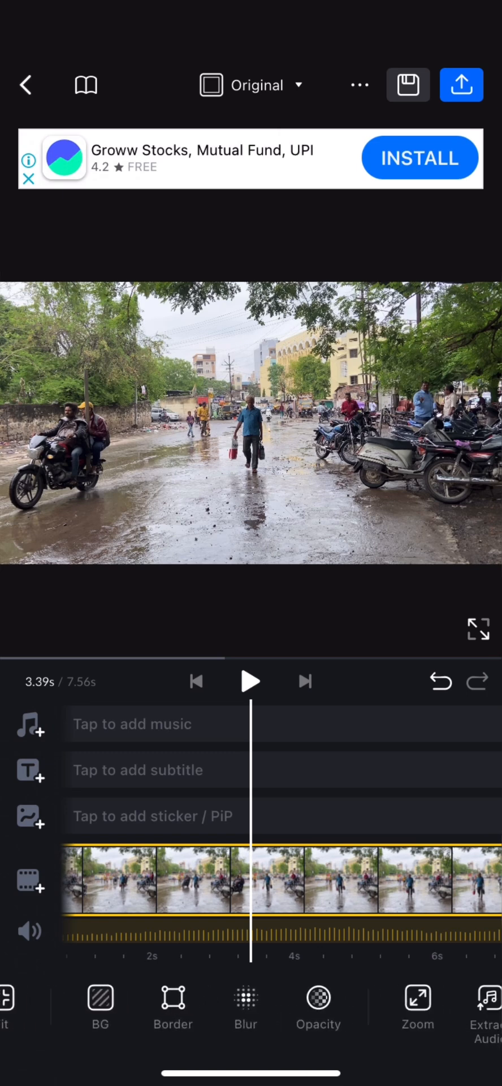
scroll("left", 3)
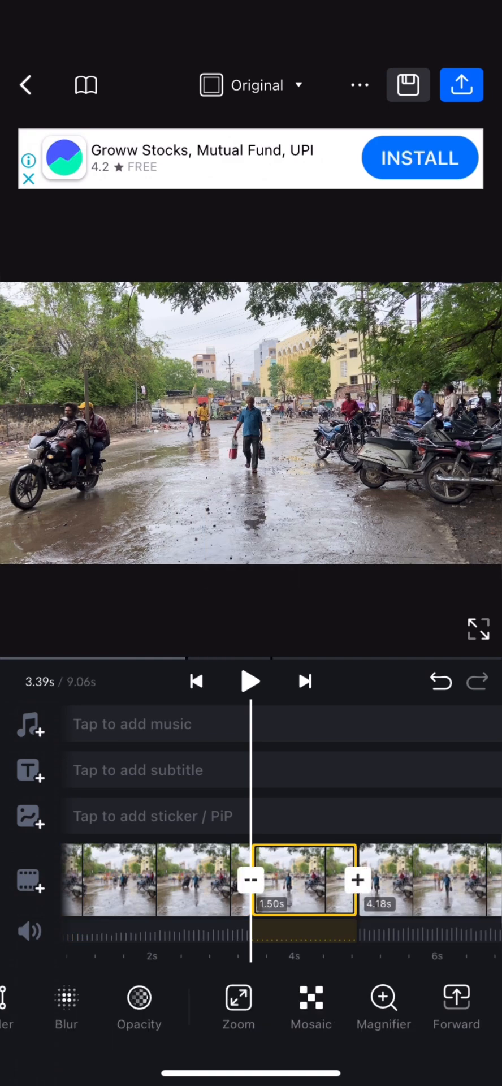
Trim the 1.50 s middle segment to 1.26 s, making the project 8.82 s, and replay it
left_click(303, 879)
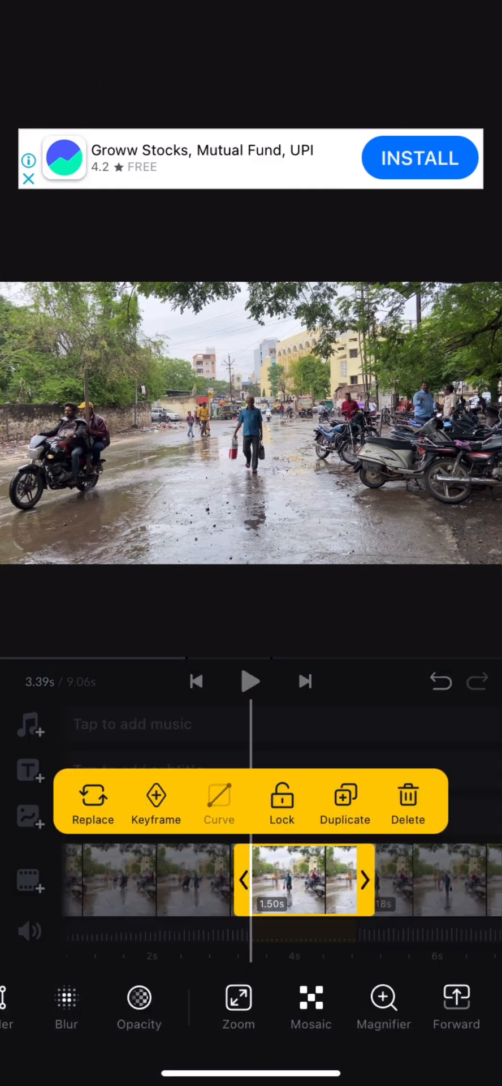
left_click(249, 681)
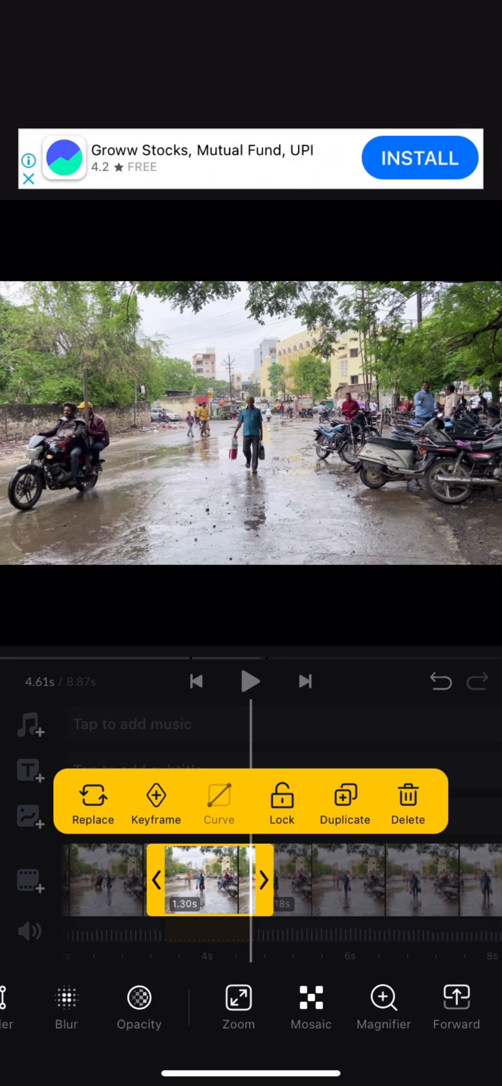
left_click_drag(266, 881, 278, 881)
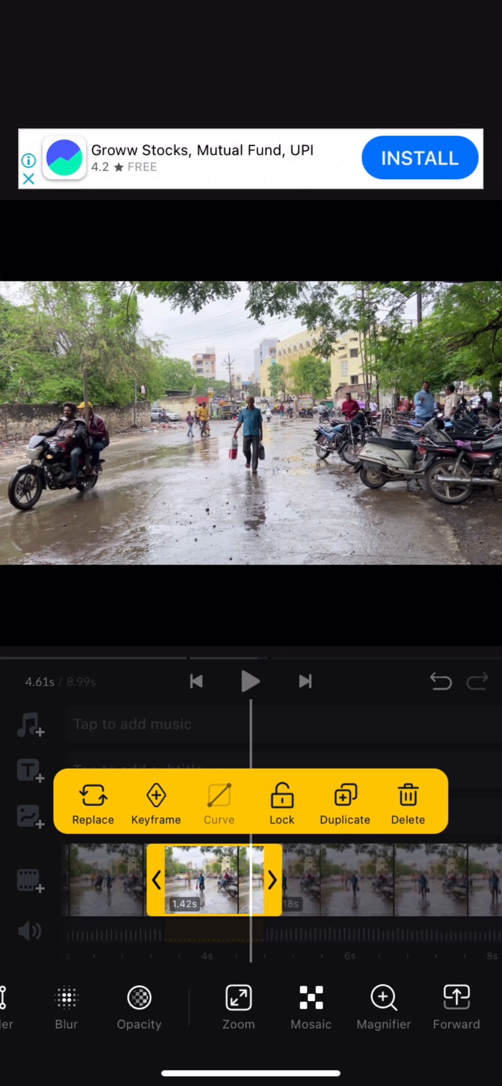
left_click_drag(273, 881, 249, 880)
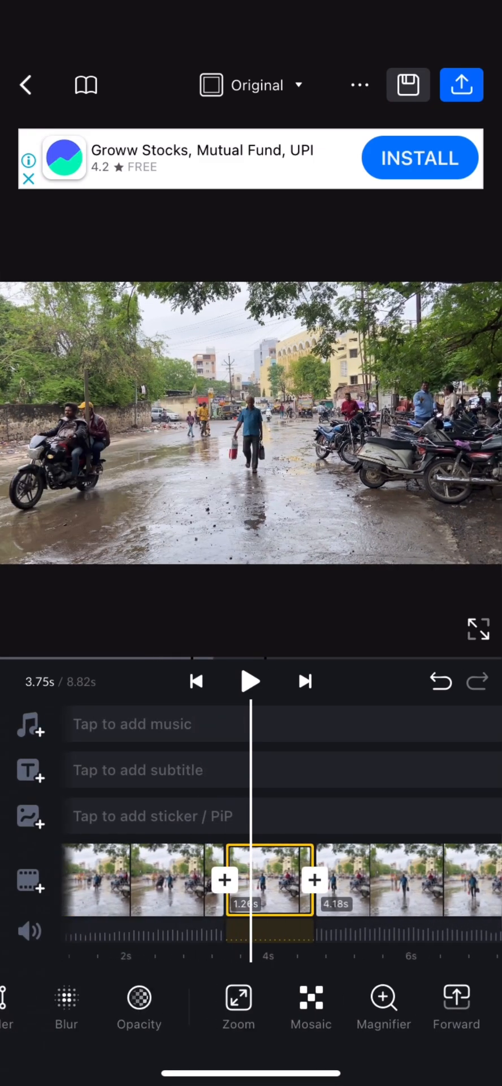
left_click(270, 881)
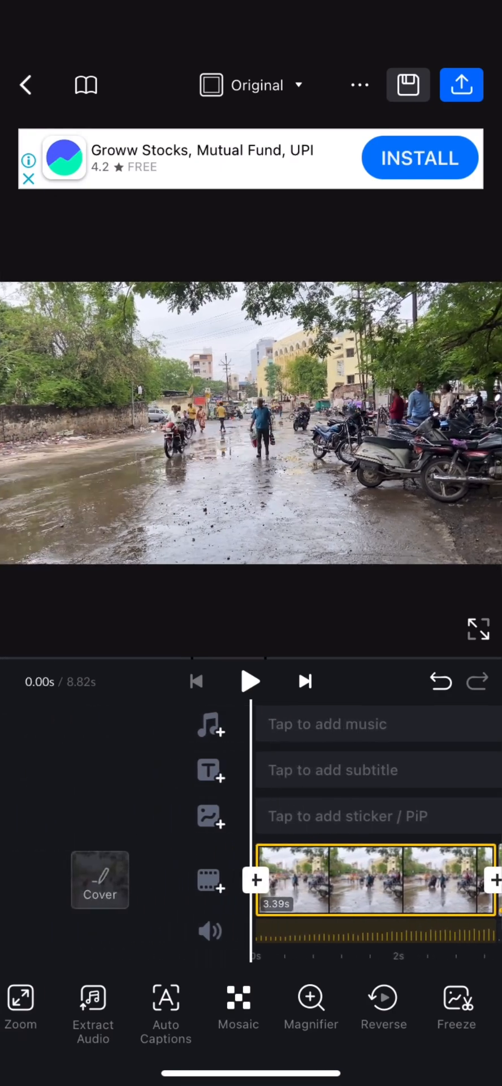
left_click(249, 681)
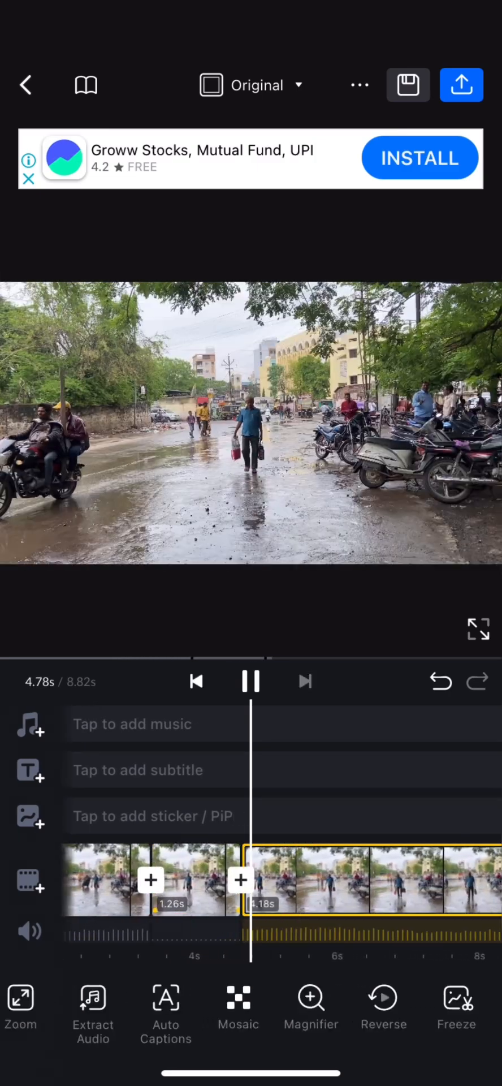
Return to the project start and bring up the audio insert choices from the music track
left_click(251, 681)
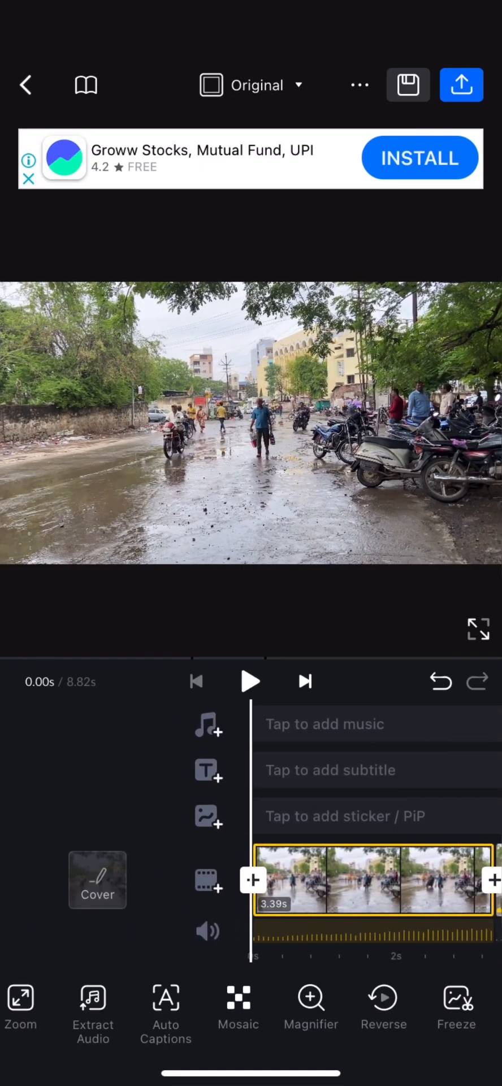
left_click(208, 930)
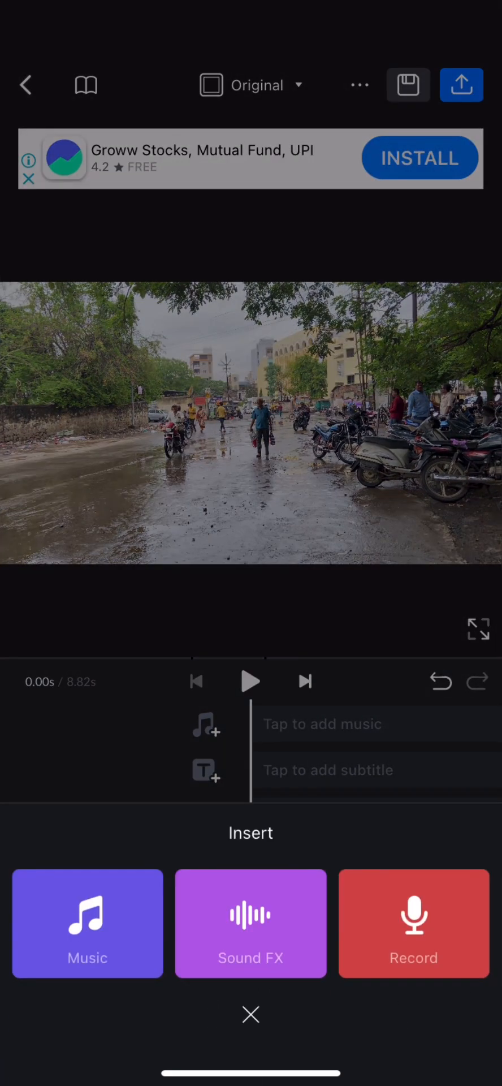
Accept the Import Tips notice and pick a gallery video to extract audio into My Music
left_click(87, 924)
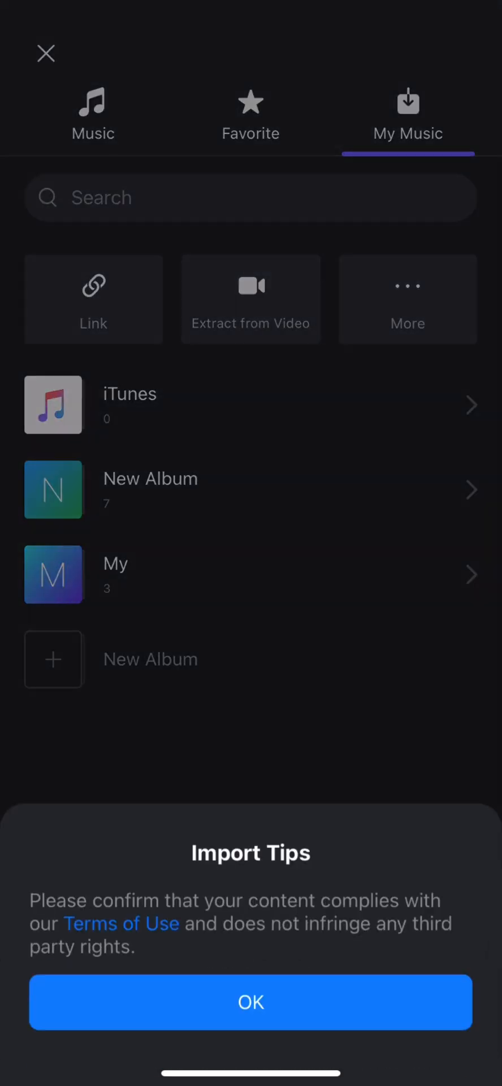
left_click(251, 1002)
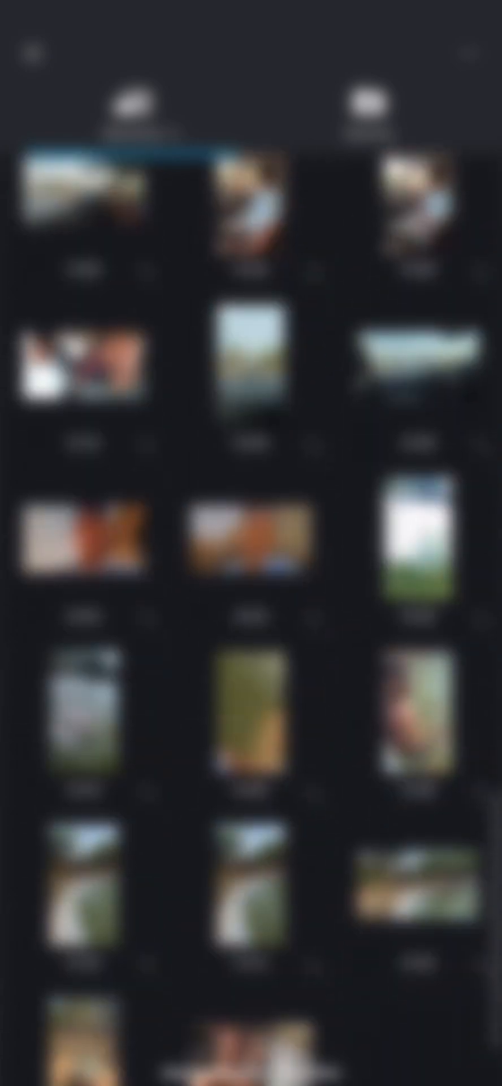
scroll("down", 3)
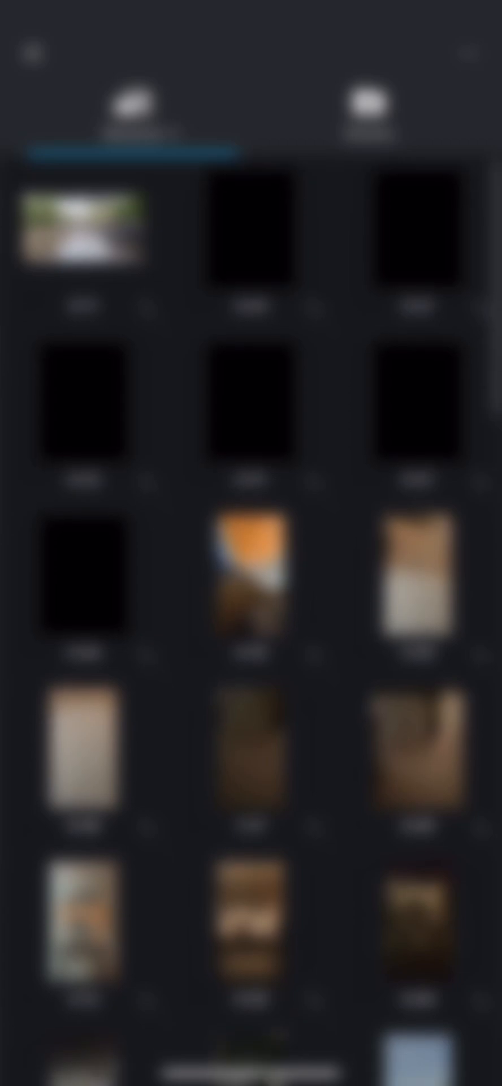
left_click(408, 114)
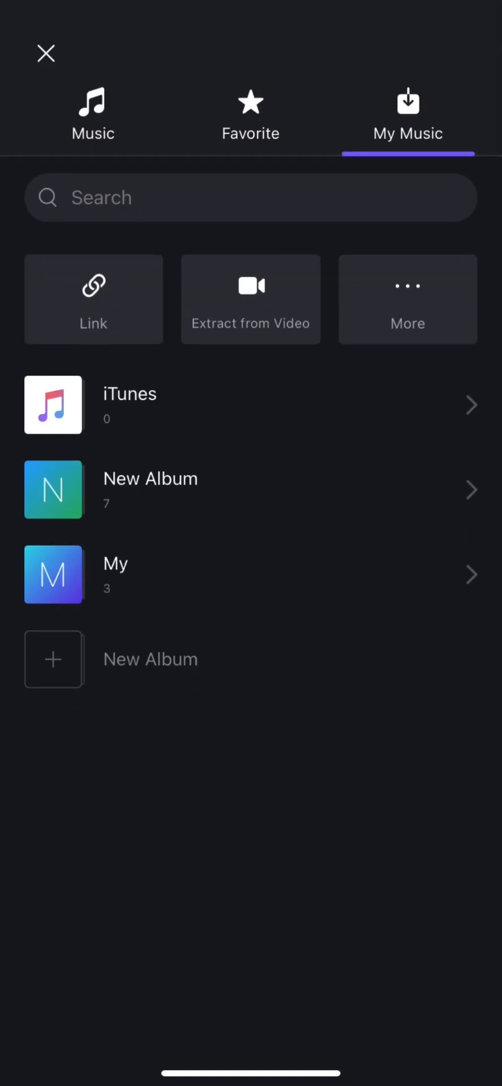
left_click(150, 489)
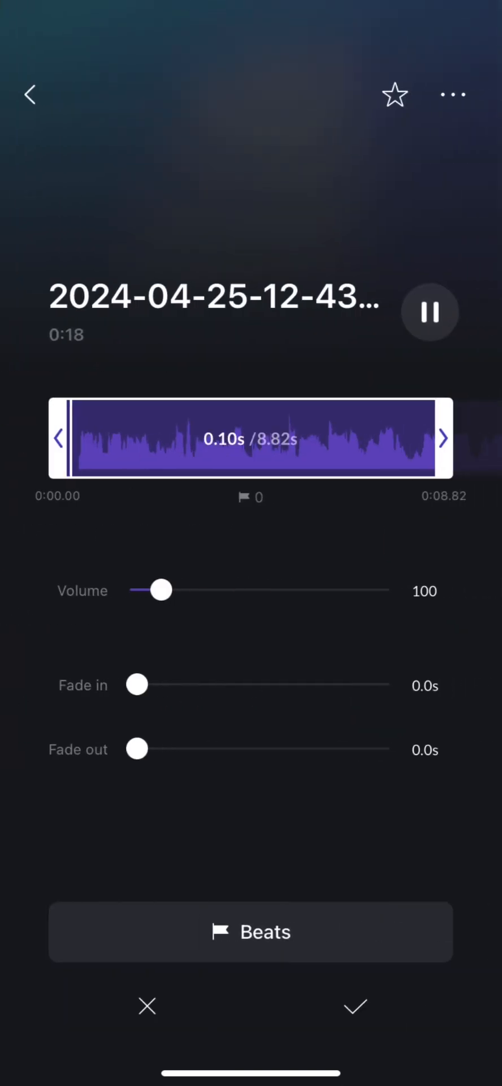
left_click_drag(66, 438, 153, 438)
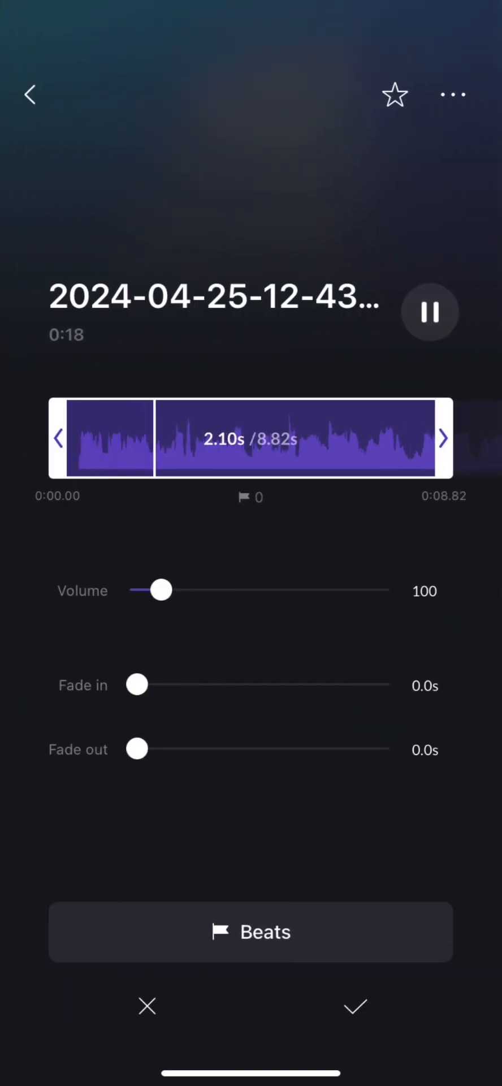
left_click_drag(154, 439, 236, 439)
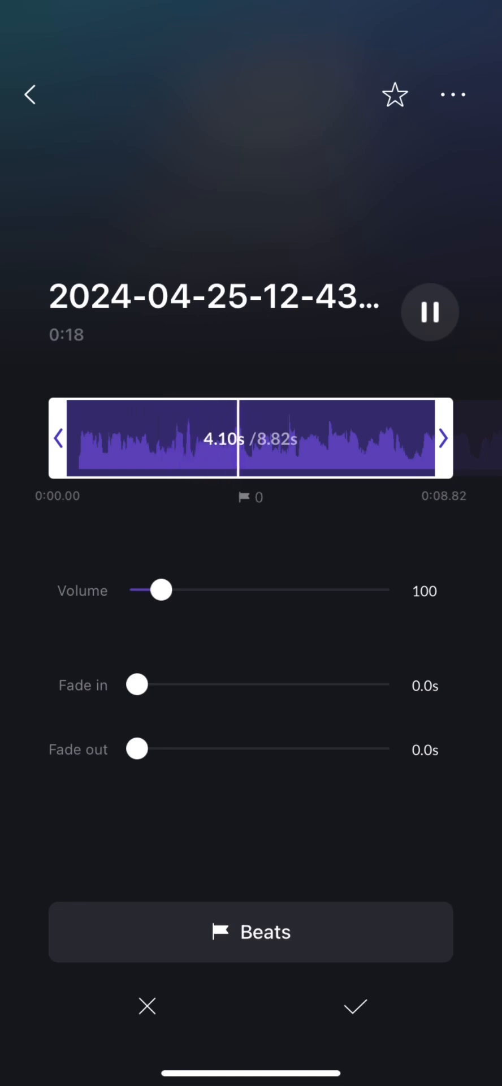
left_click(356, 1007)
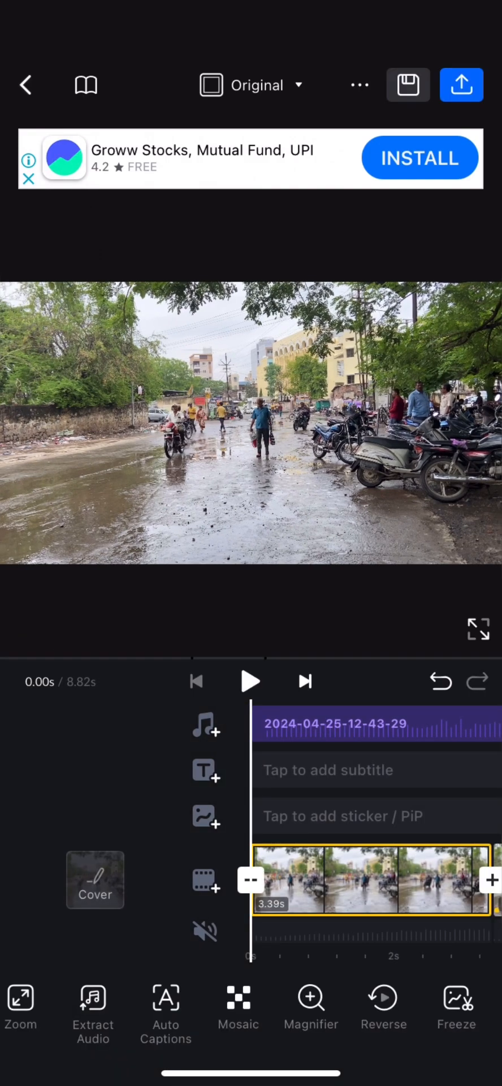
left_click(251, 681)
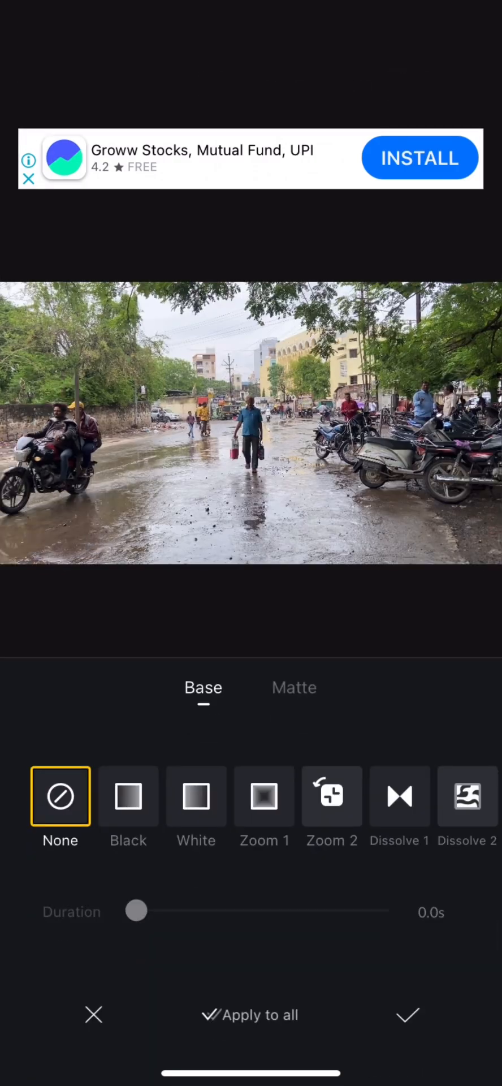
Apply a 0.8 s Black transition between the split clips and preview it from the start
left_click(128, 795)
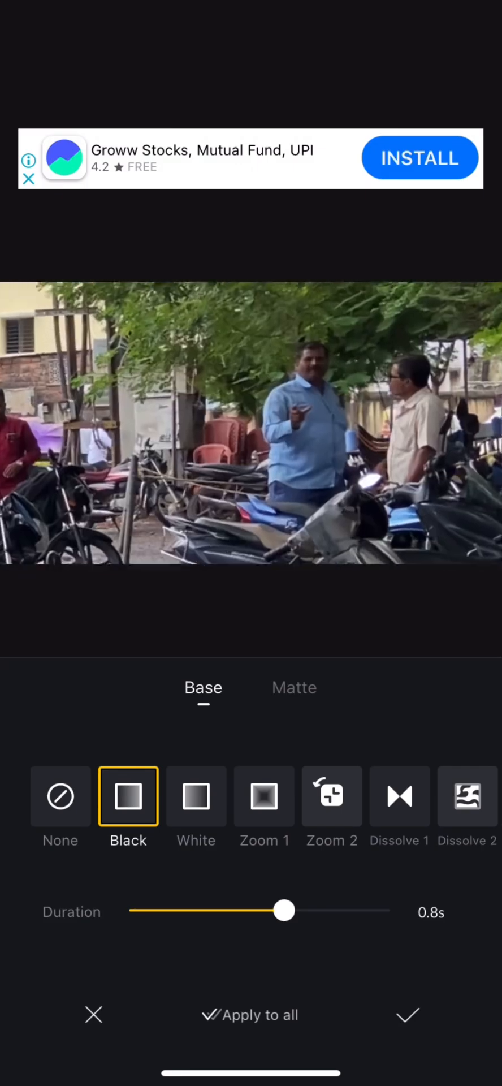
left_click(408, 1015)
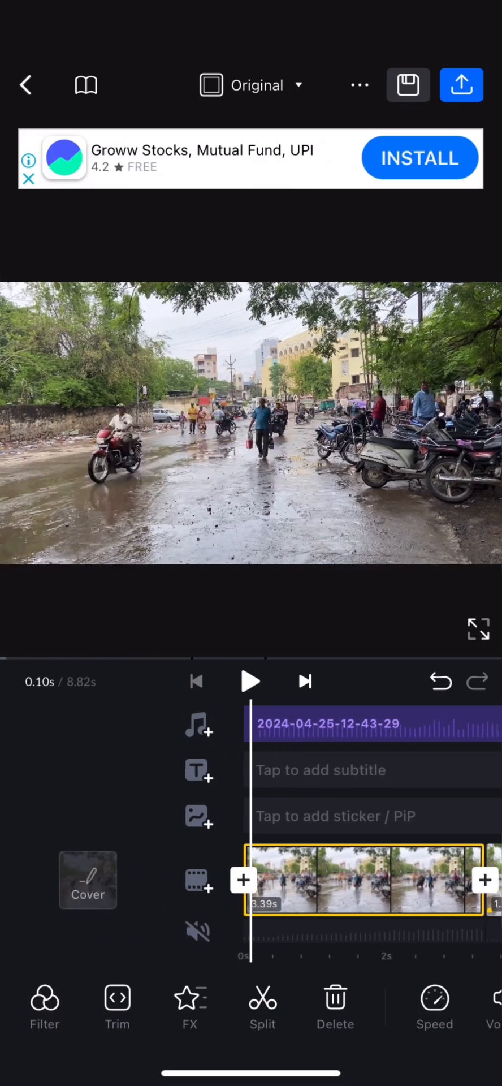
left_click(250, 681)
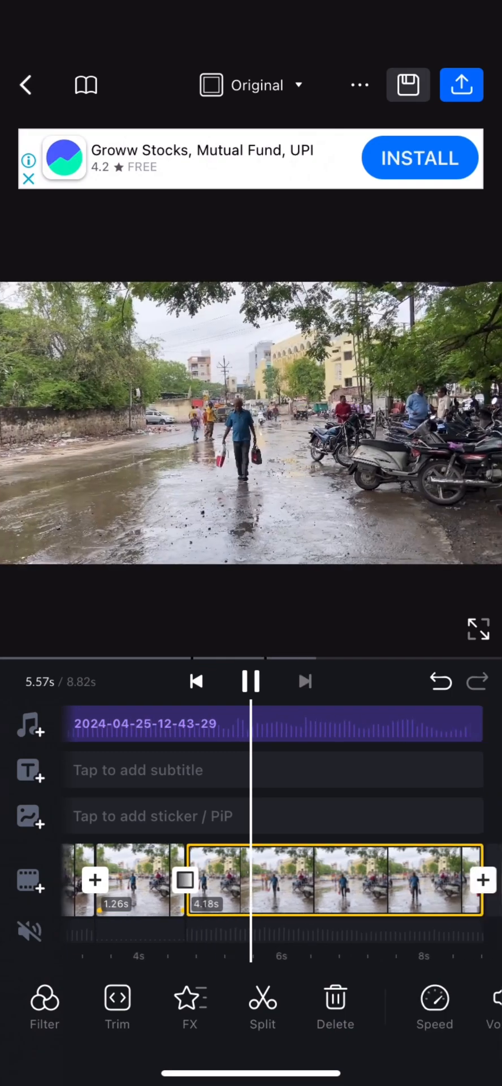
left_click(249, 681)
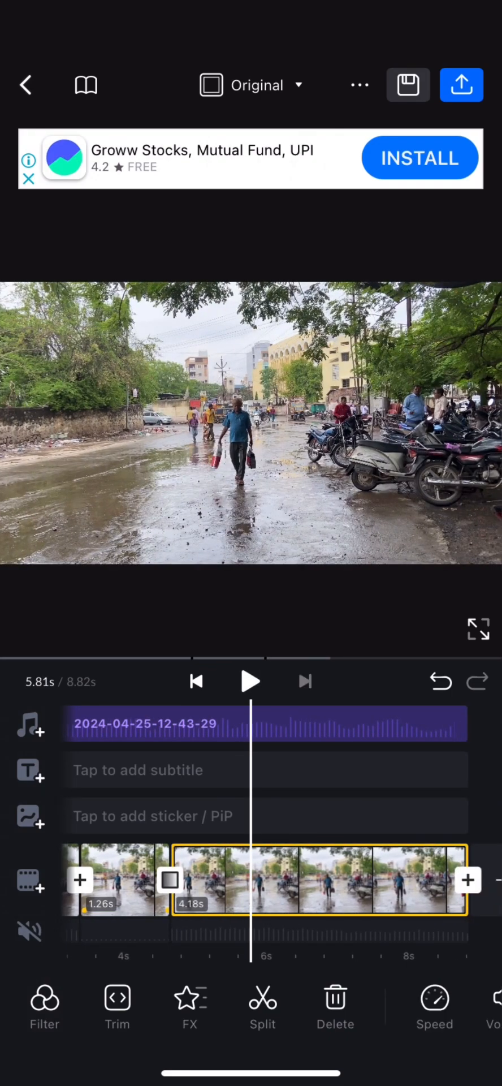
left_click(250, 681)
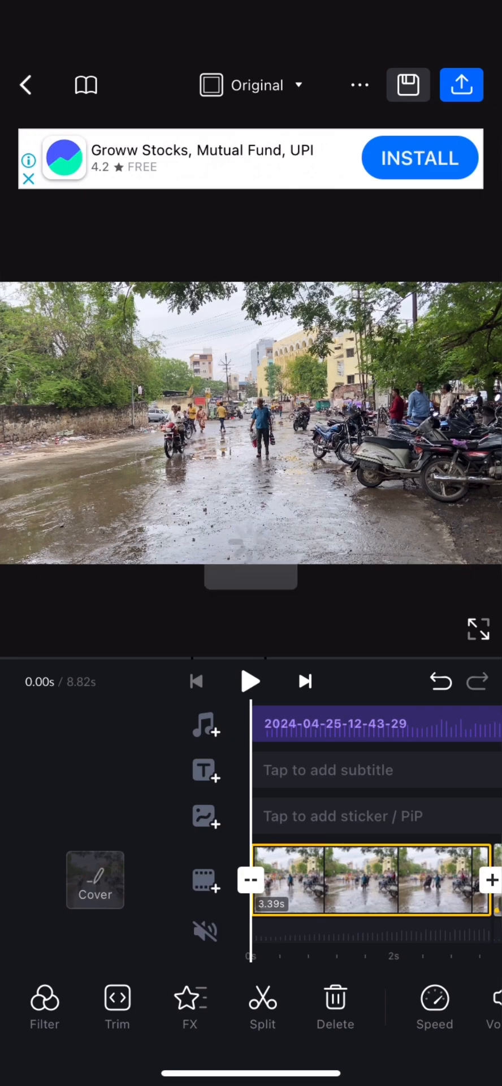
Set the export resolution to 1080p at 30 FPS and start exporting the video
left_click(461, 84)
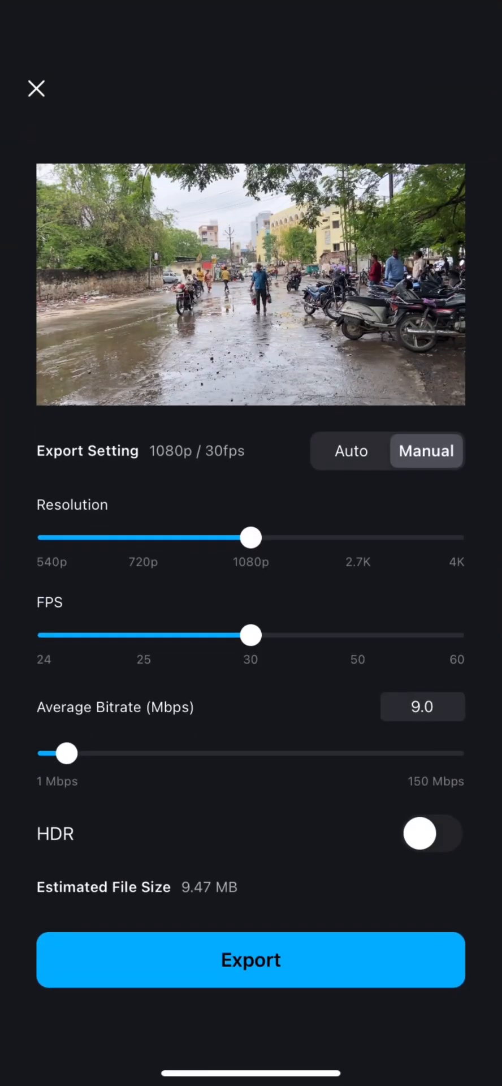
left_click_drag(251, 537, 411, 537)
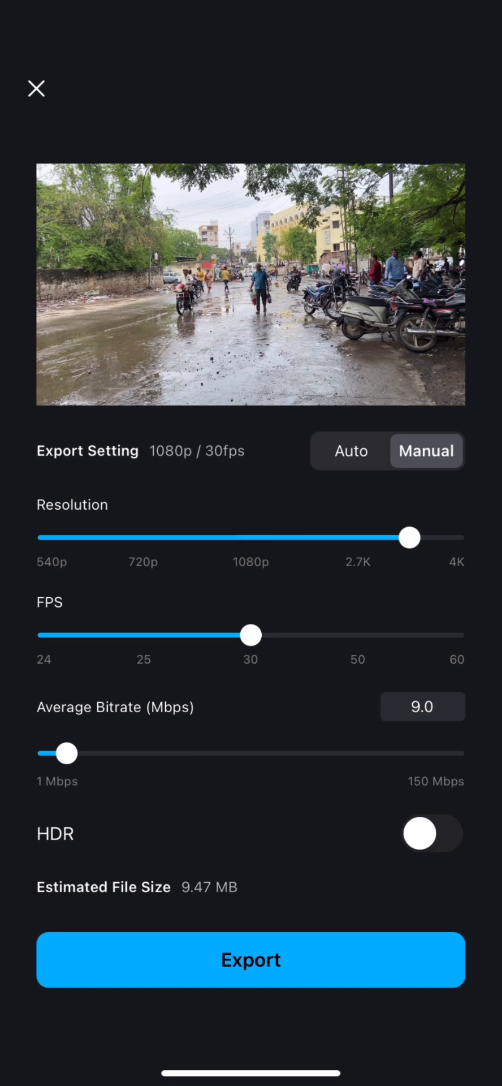
left_click_drag(410, 537, 150, 537)
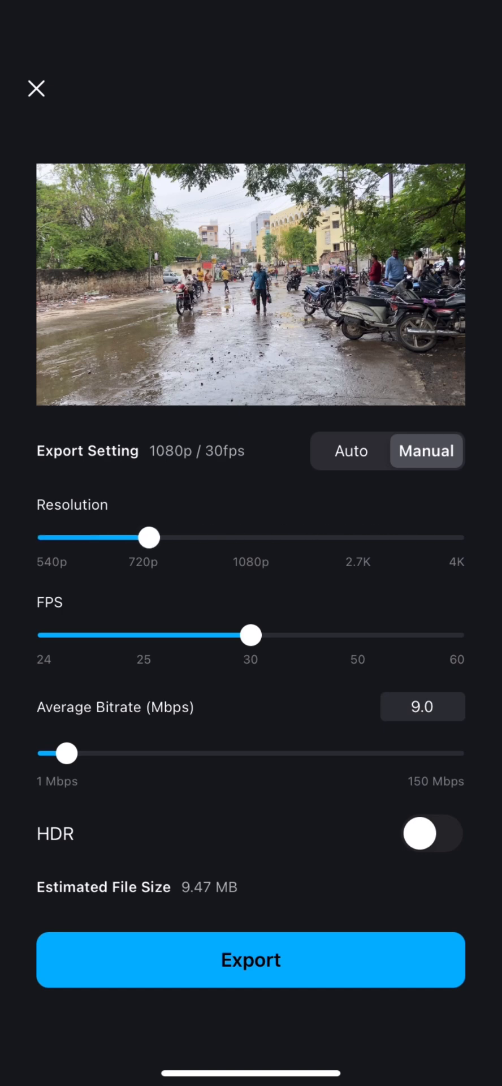
left_click_drag(150, 538, 244, 538)
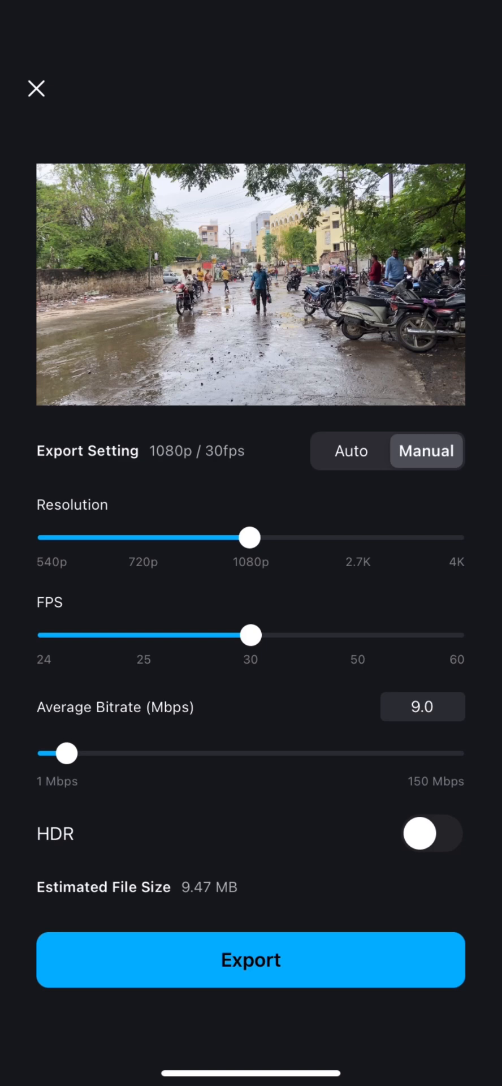
left_click(251, 961)
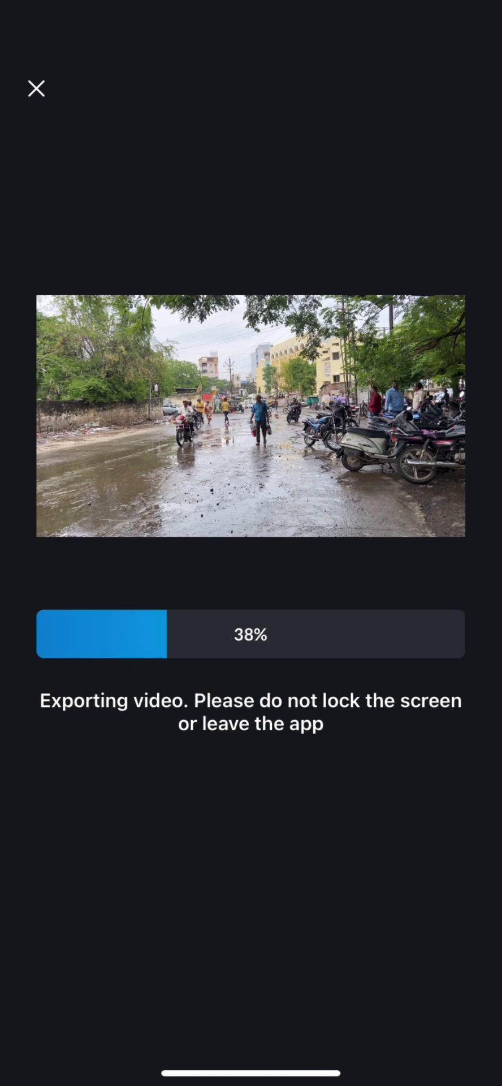